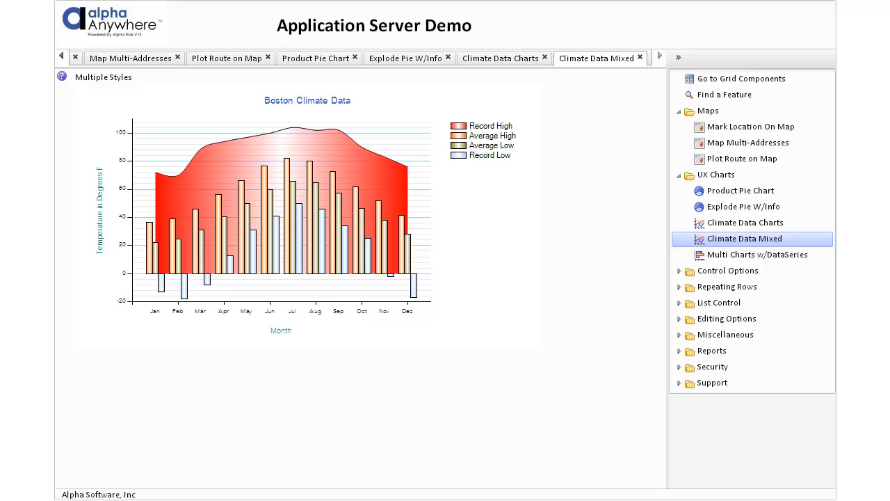
pyautogui.moveTo(567, 226)
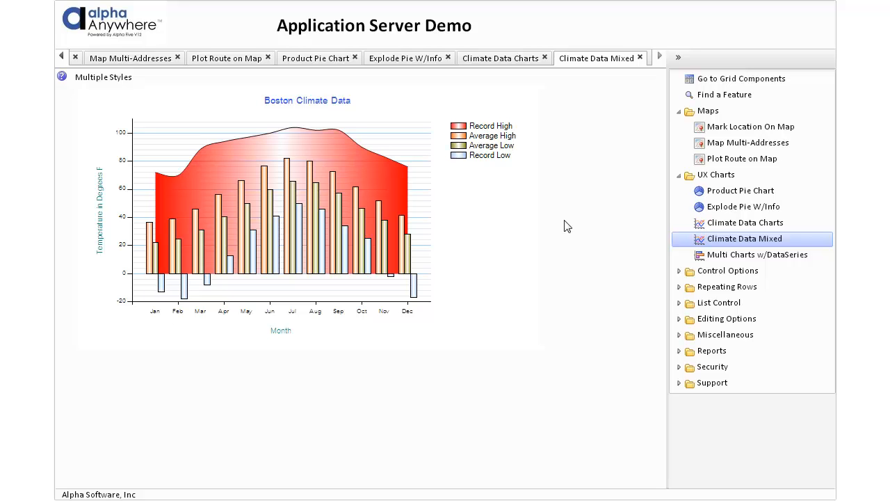
pyautogui.moveTo(740, 250)
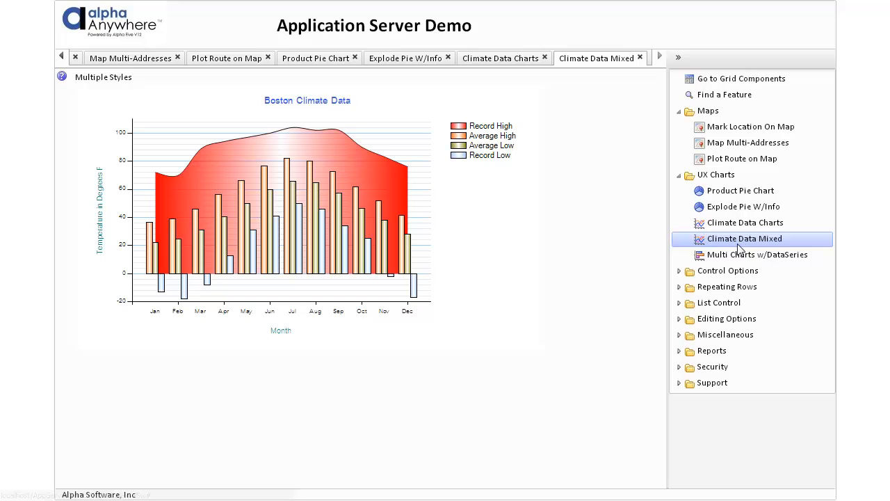
pyautogui.moveTo(757, 254)
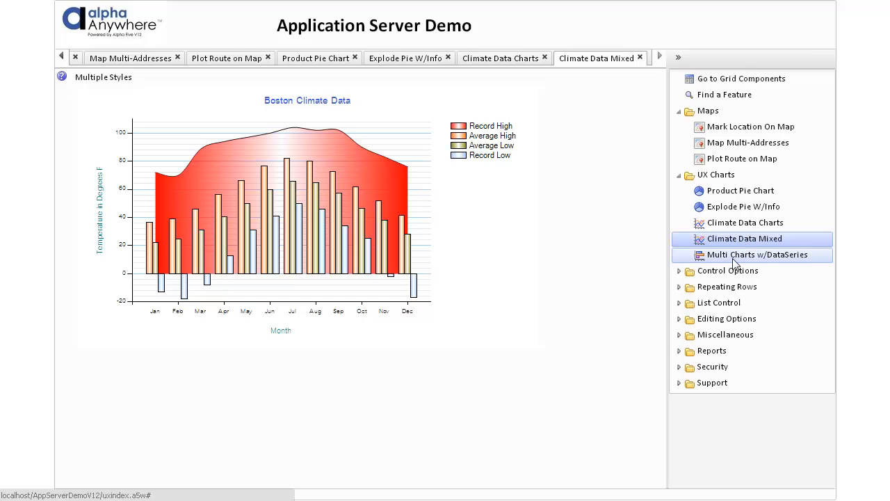
# Open Multi Charts w/DataSeries, add series Data05 and Data06, and view chart C3.
pyautogui.click(757, 254)
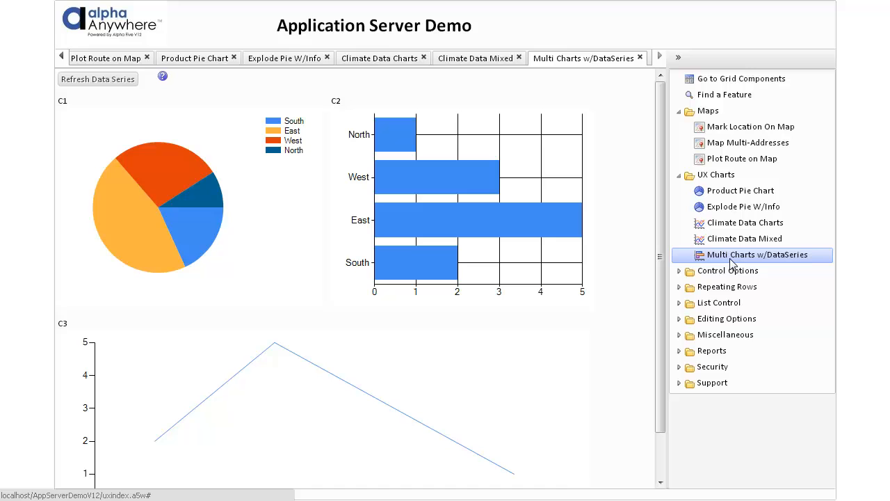
pyautogui.moveTo(511, 350)
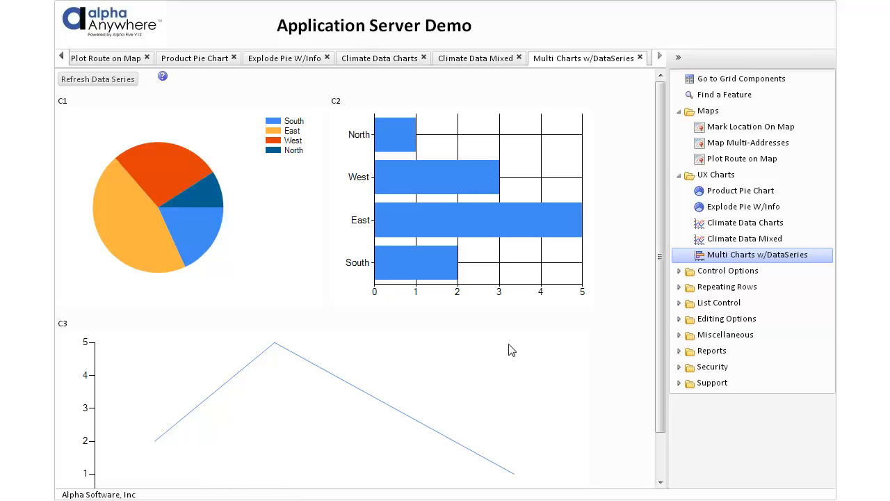
pyautogui.moveTo(107, 351)
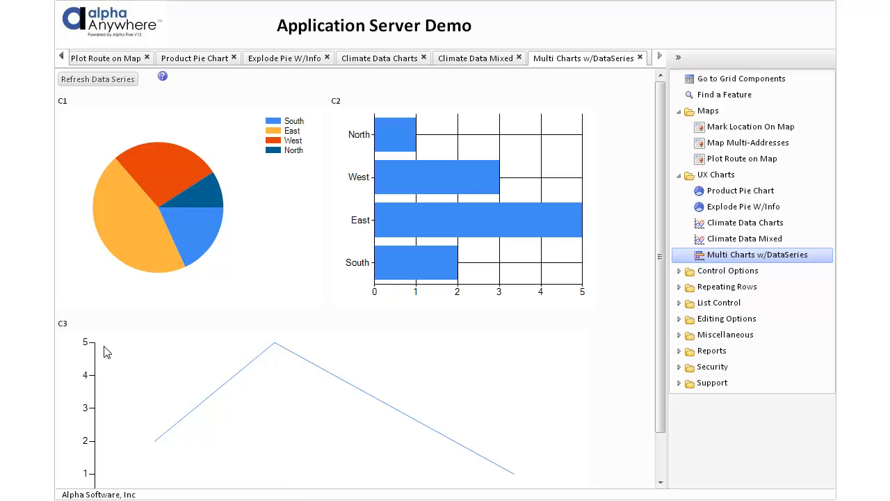
pyautogui.moveTo(477, 345)
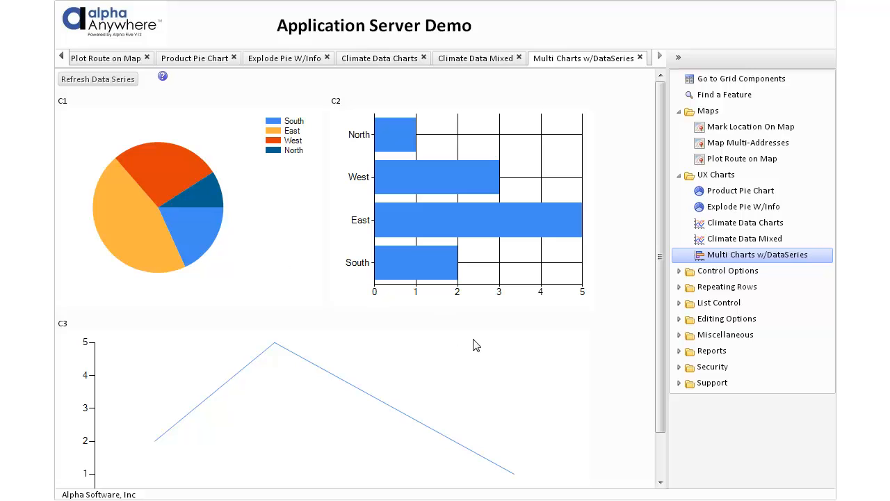
pyautogui.moveTo(459, 176)
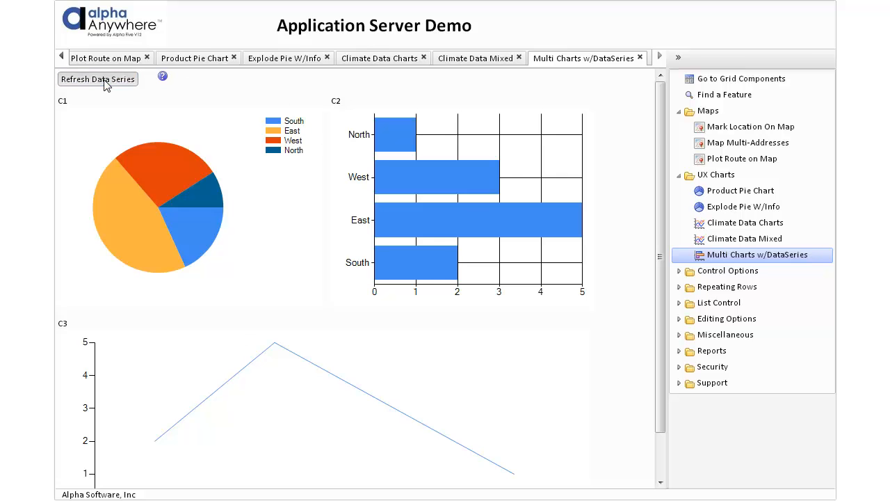
pyautogui.click(97, 79)
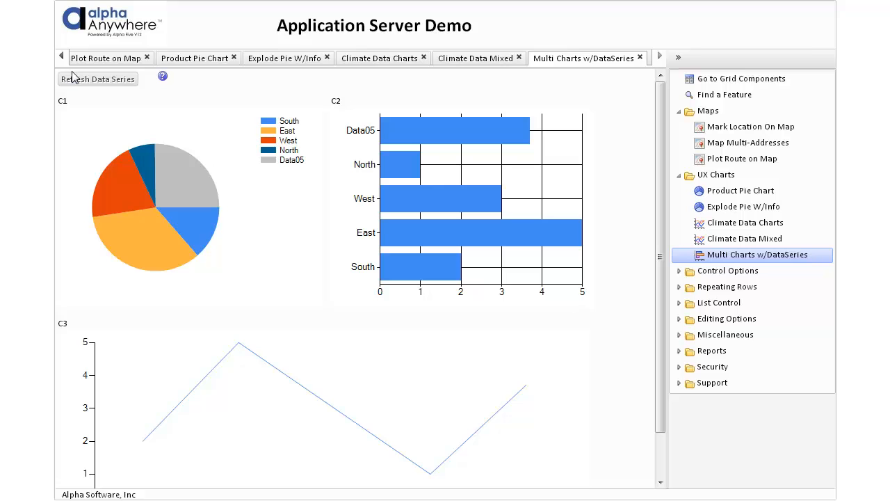
pyautogui.click(97, 79)
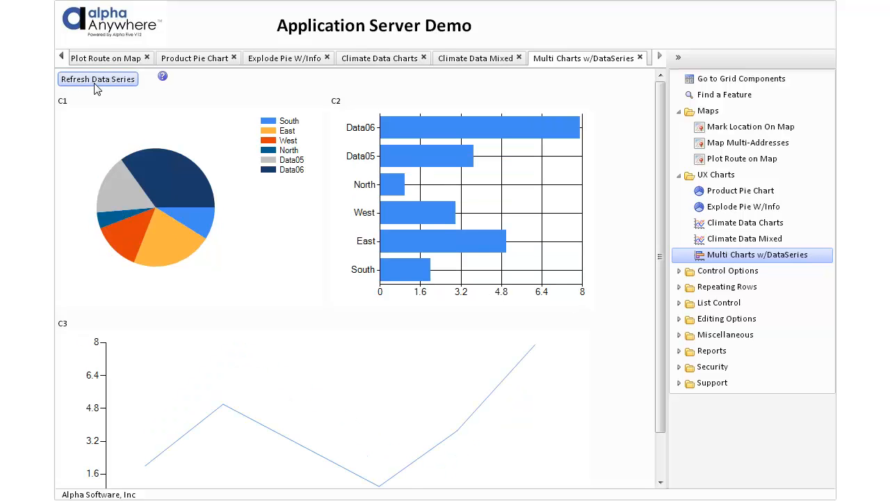
pyautogui.scroll(-3)
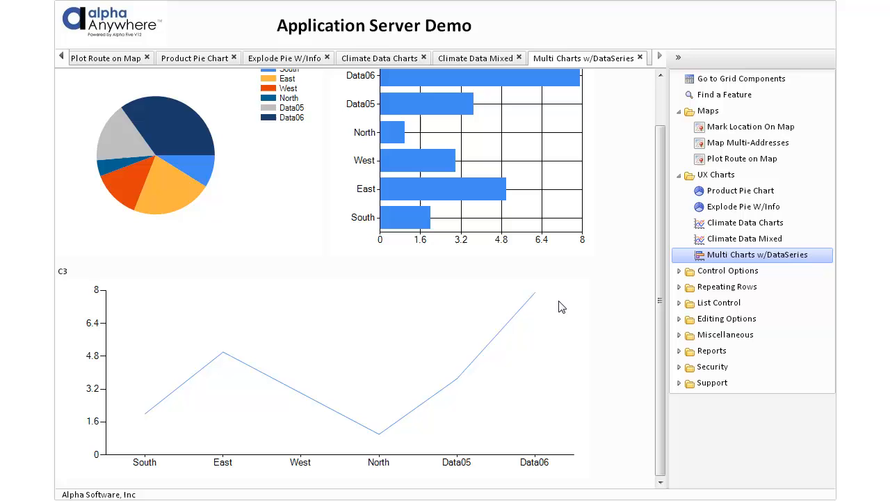
pyautogui.moveTo(341, 279)
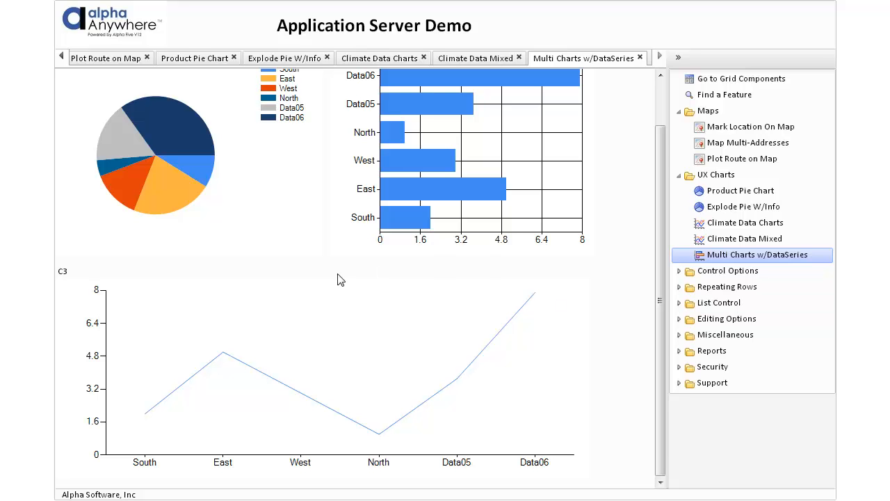
pyautogui.moveTo(679, 267)
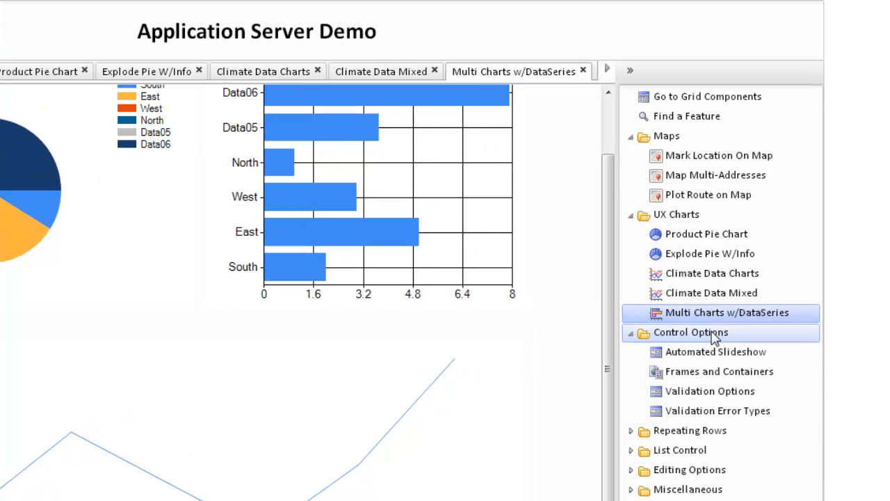
# Collapse and re-expand Control Options, then play the Automated Slideshow of marine-life photos.
pyautogui.click(631, 332)
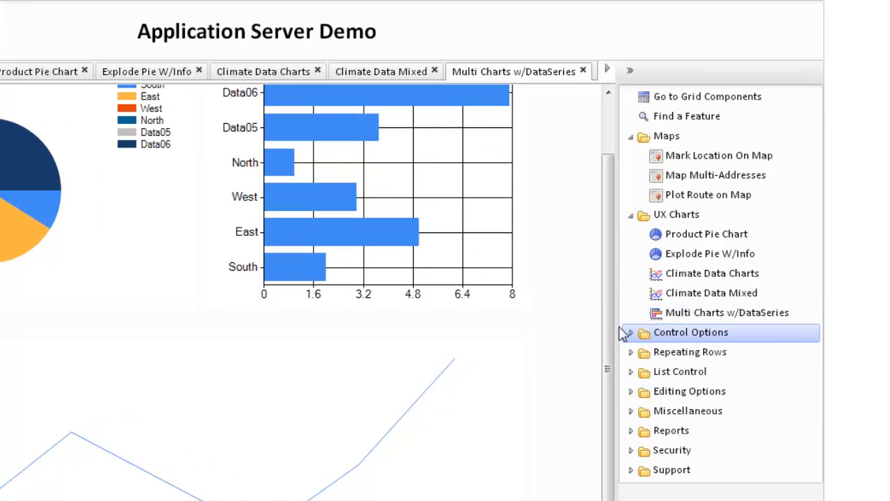
pyautogui.click(690, 332)
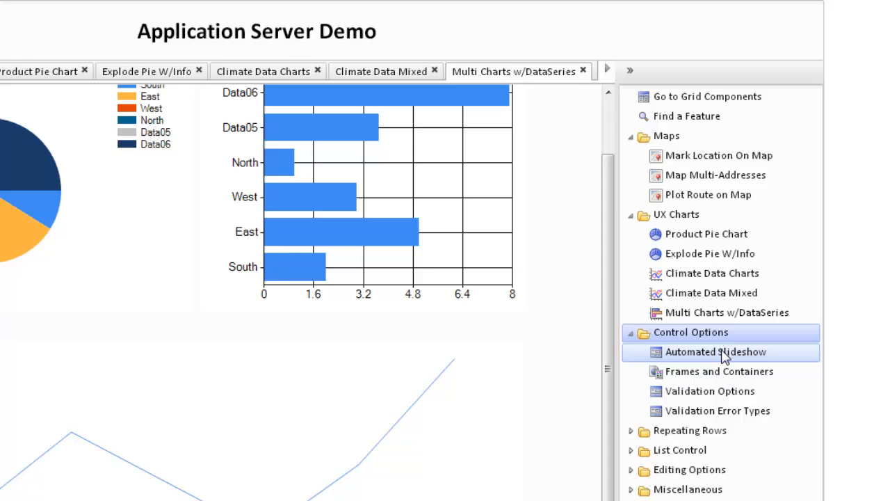
pyautogui.click(715, 351)
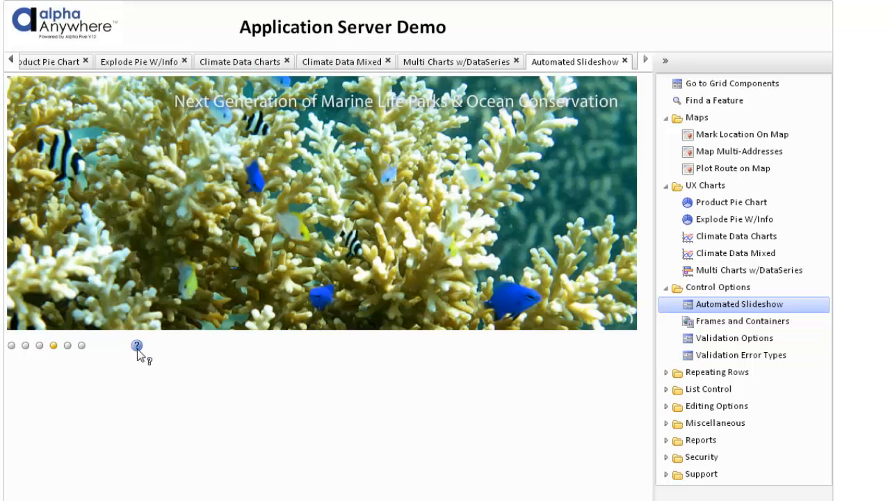
pyautogui.click(137, 346)
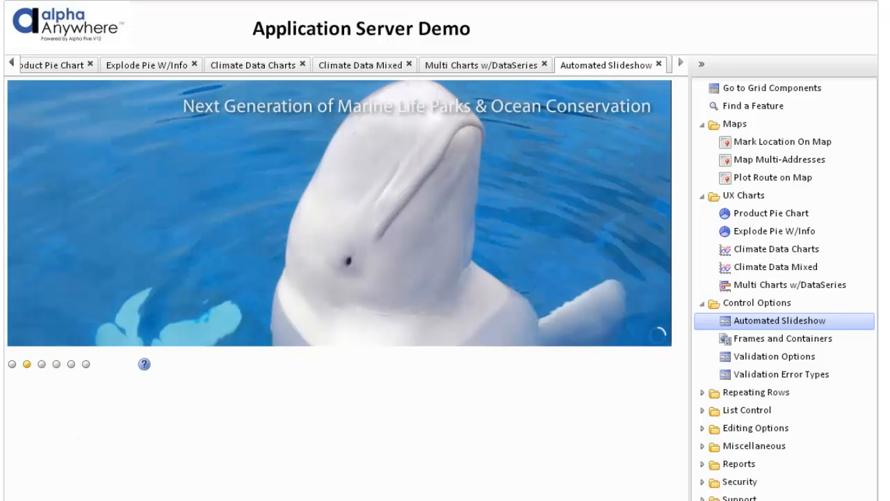
# Open Frames and Containers and select Chocolade and Fløtemysost in the product list.
pyautogui.click(783, 338)
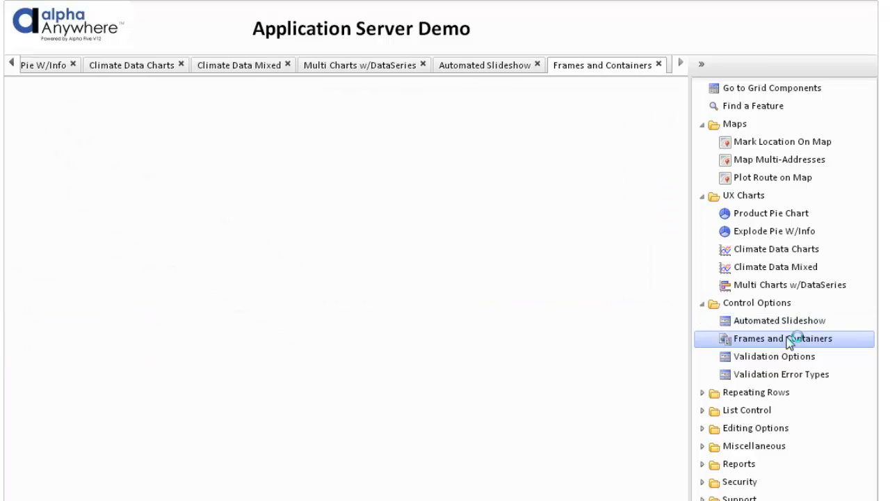
pyautogui.click(785, 339)
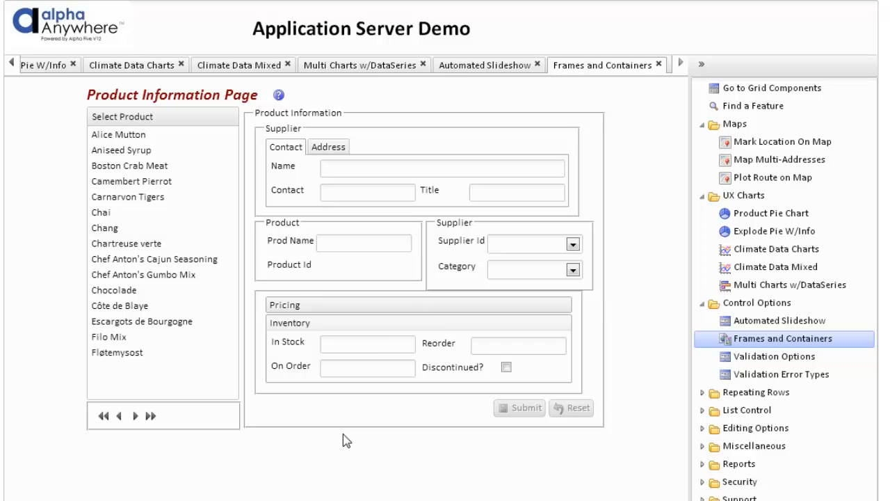
pyautogui.click(114, 290)
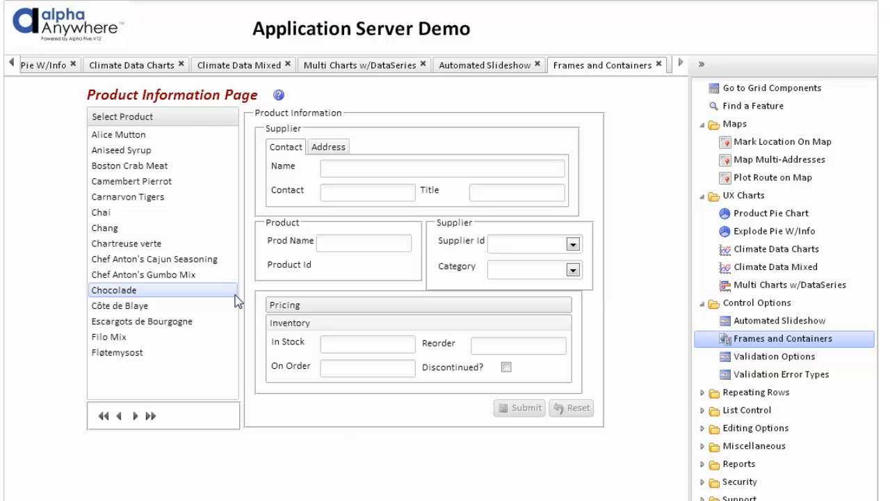
pyautogui.click(116, 352)
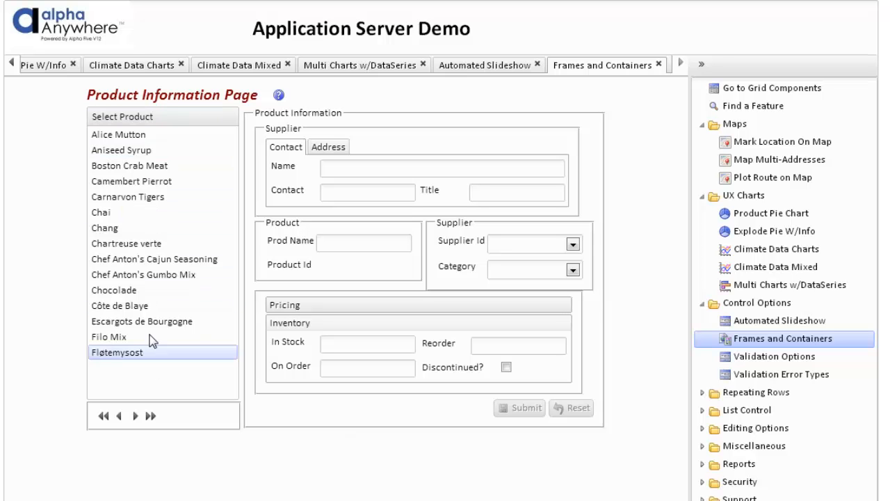
pyautogui.click(130, 166)
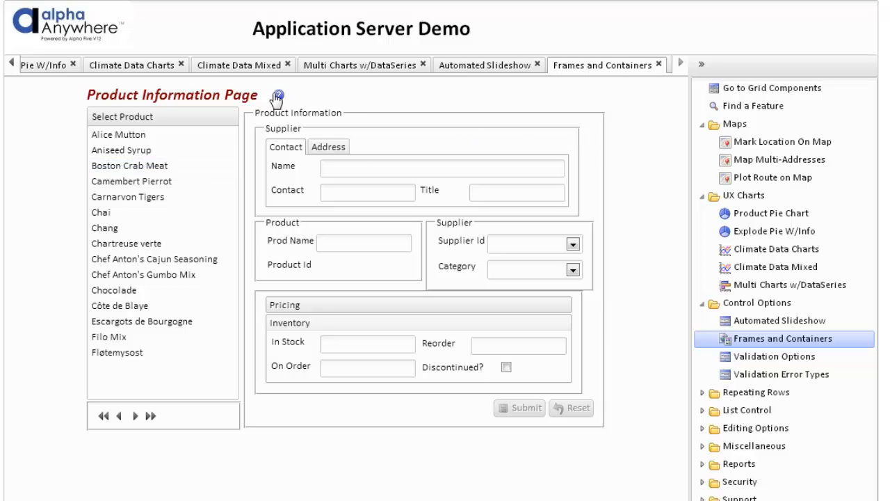
# Open the help window for the Product Information Page describing the ProductDetail UX.
pyautogui.click(278, 96)
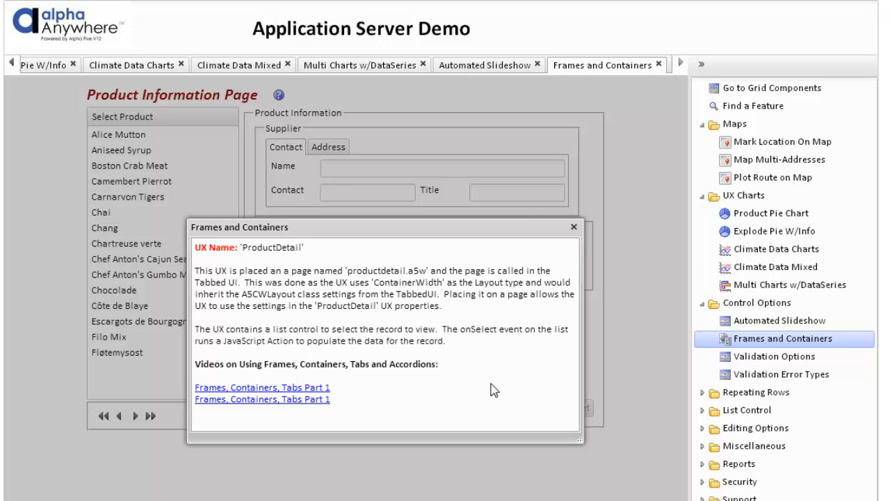
pyautogui.moveTo(580, 226)
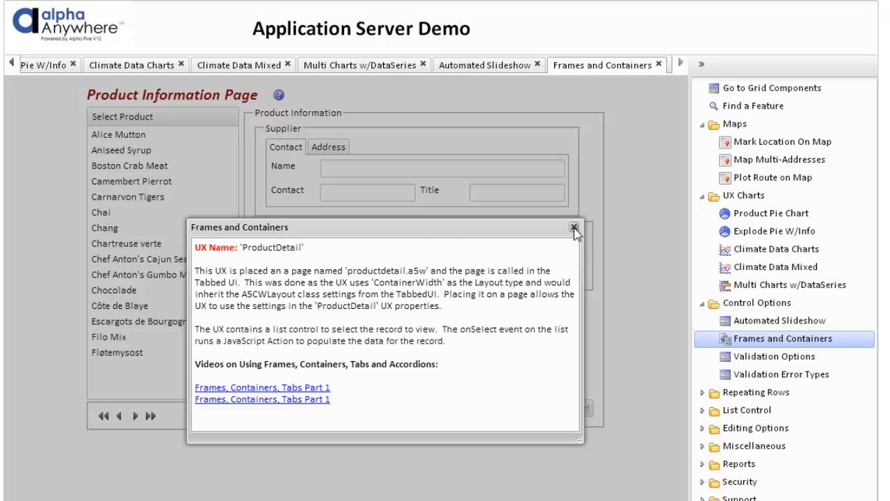
# Close help, show the supplier Address tab, and toggle the Pricing accordion section.
pyautogui.click(574, 228)
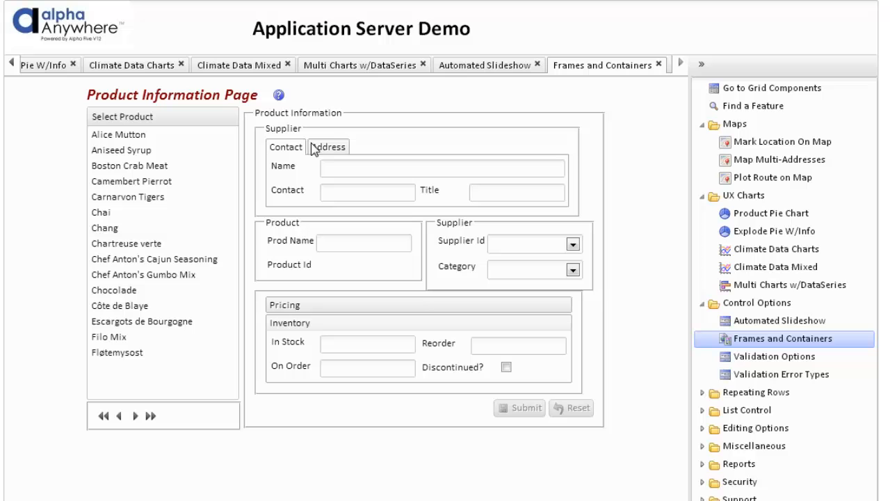
pyautogui.moveTo(334, 150)
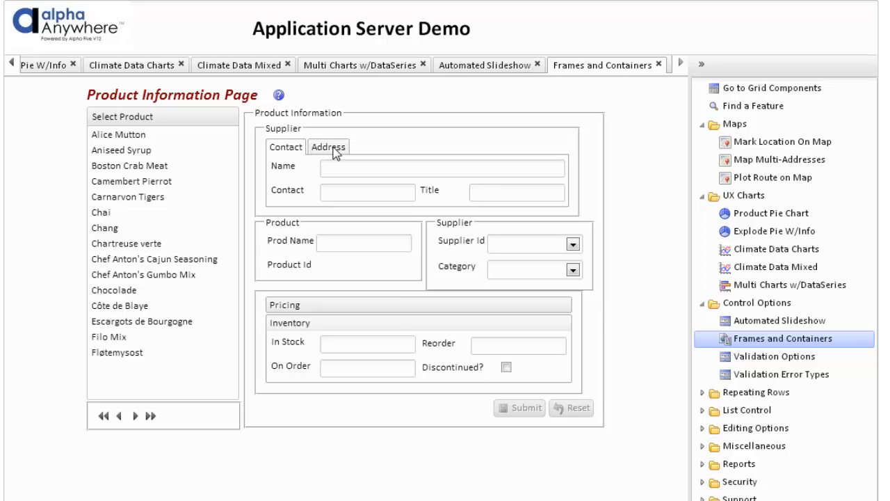
pyautogui.click(328, 146)
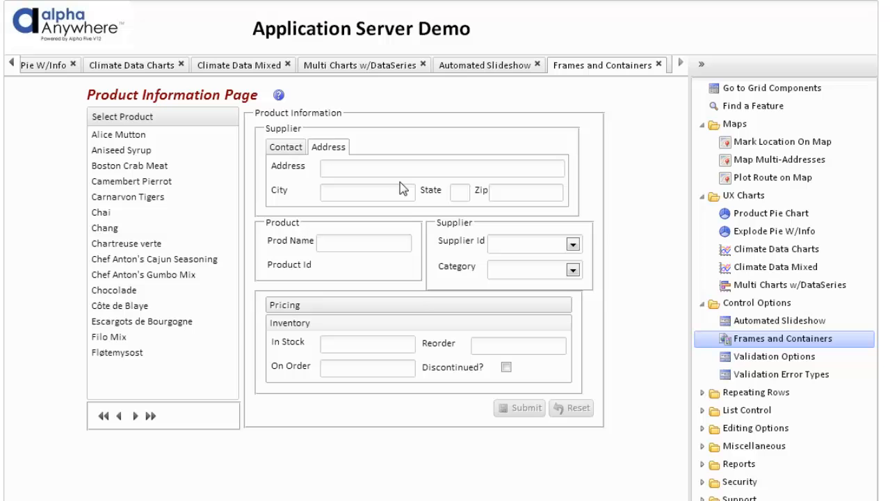
pyautogui.moveTo(284, 270)
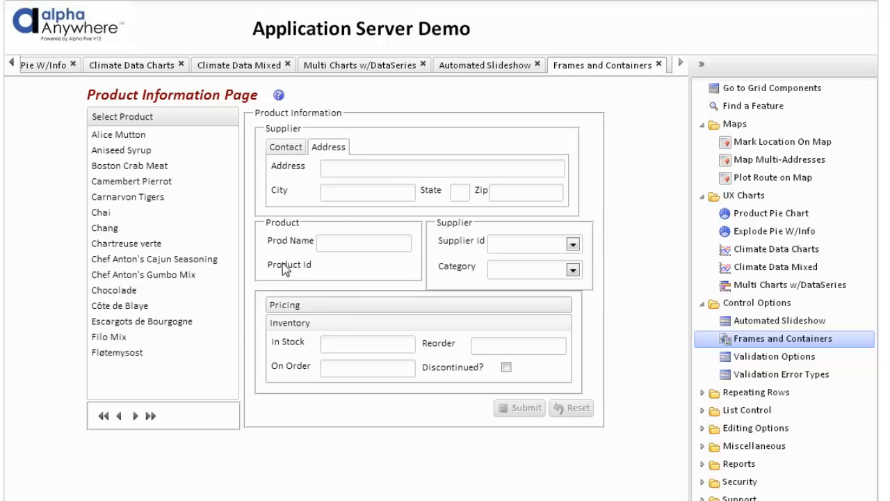
pyautogui.moveTo(368, 310)
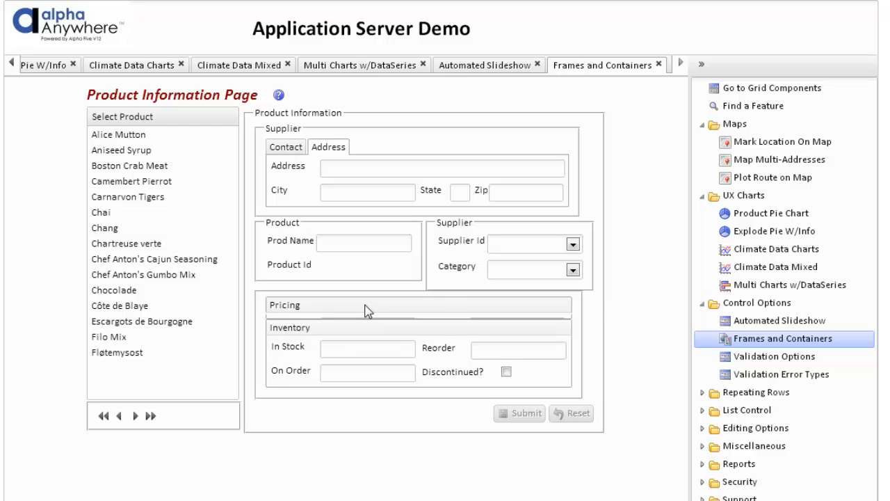
pyautogui.click(285, 304)
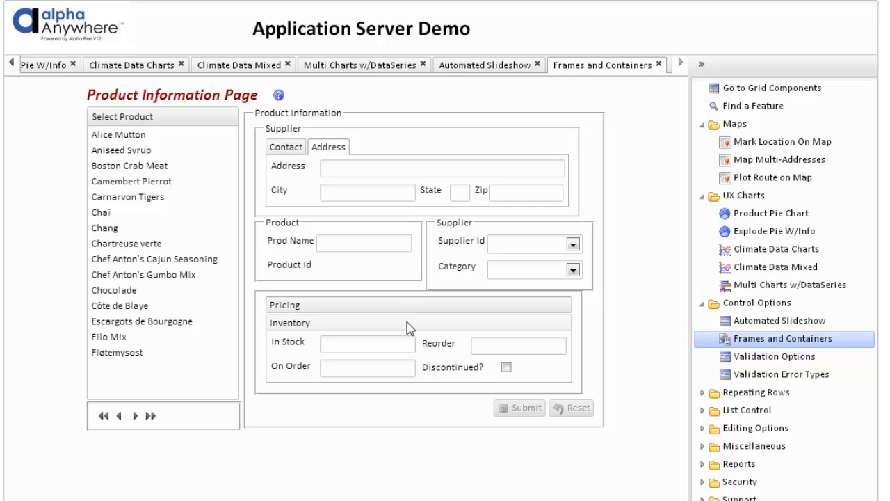
pyautogui.click(285, 304)
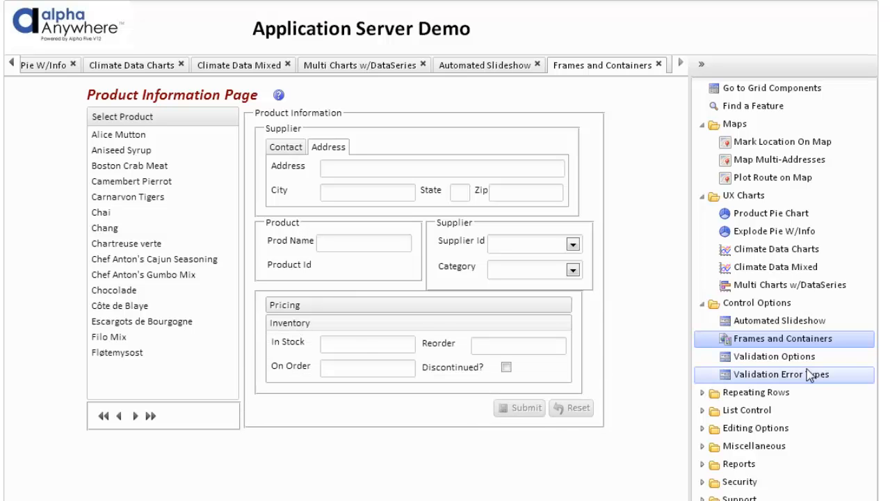
# Open Validation Options, show its UX notes, and open the Validate Options help window.
pyautogui.click(774, 356)
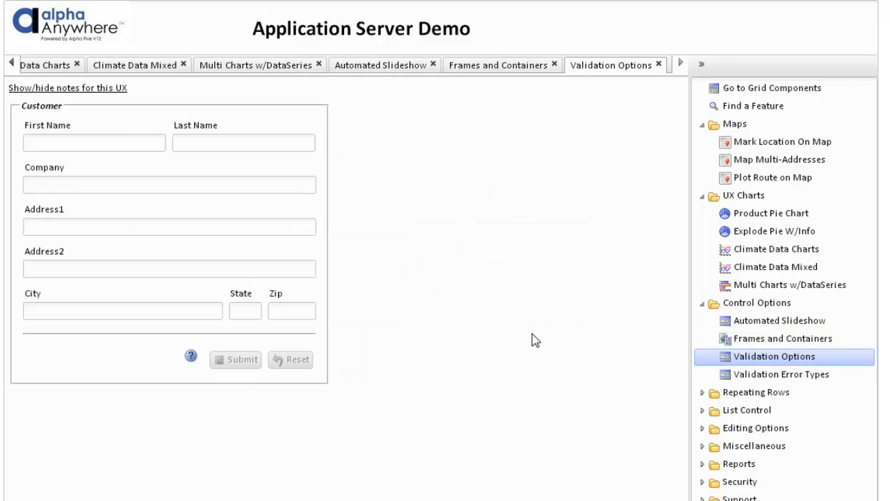
pyautogui.moveTo(452, 202)
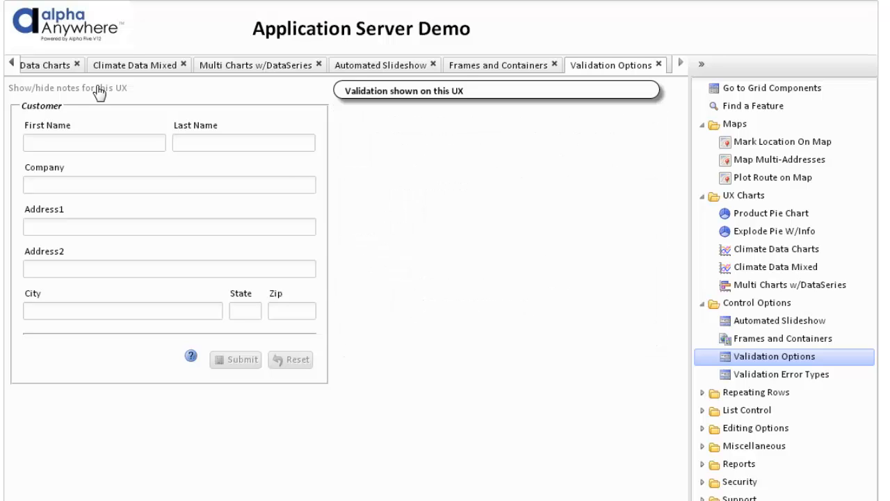
pyautogui.click(191, 355)
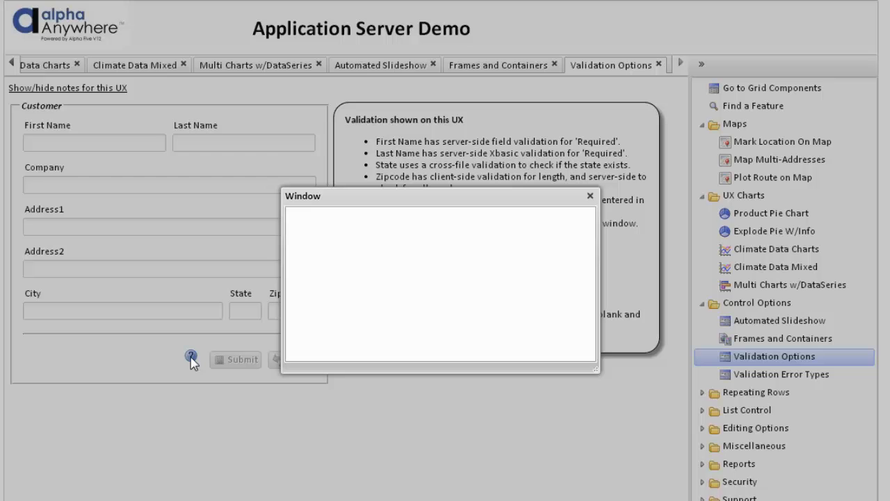
pyautogui.click(190, 358)
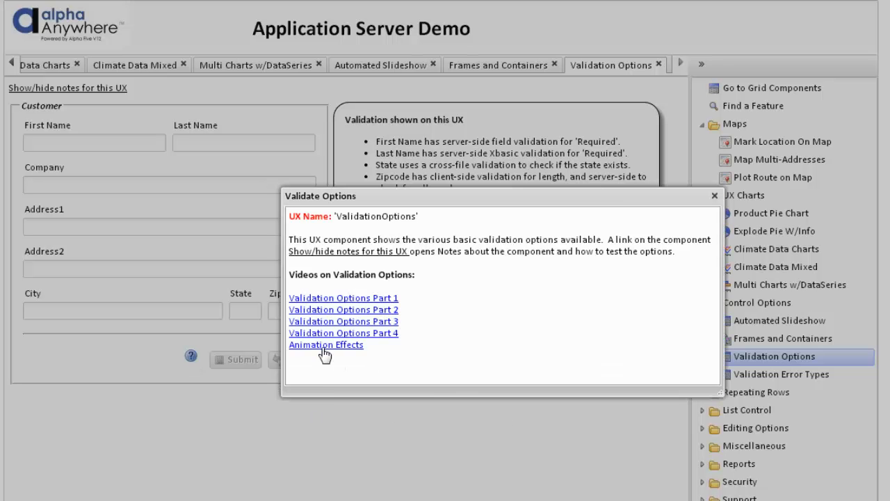
pyautogui.moveTo(335, 358)
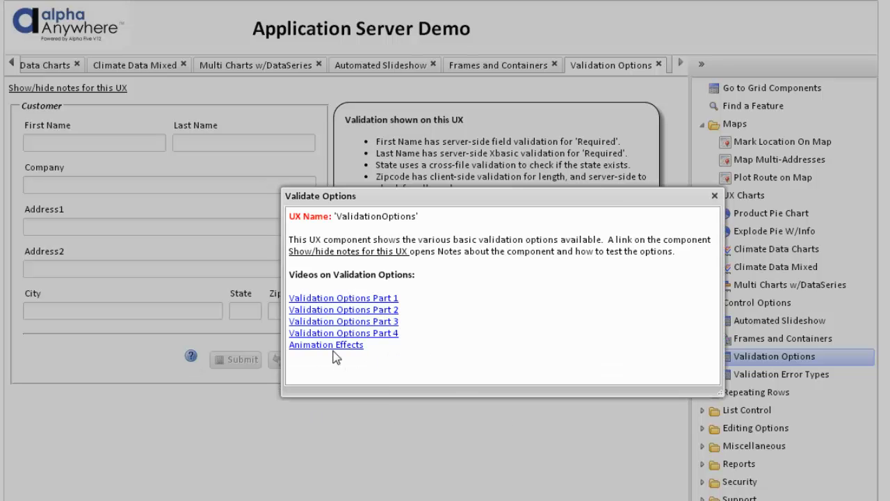
pyautogui.moveTo(414, 302)
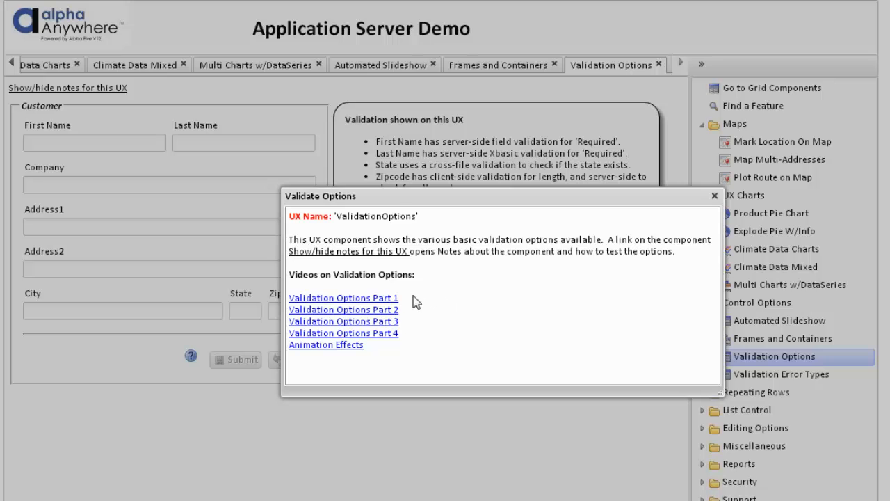
pyautogui.moveTo(718, 203)
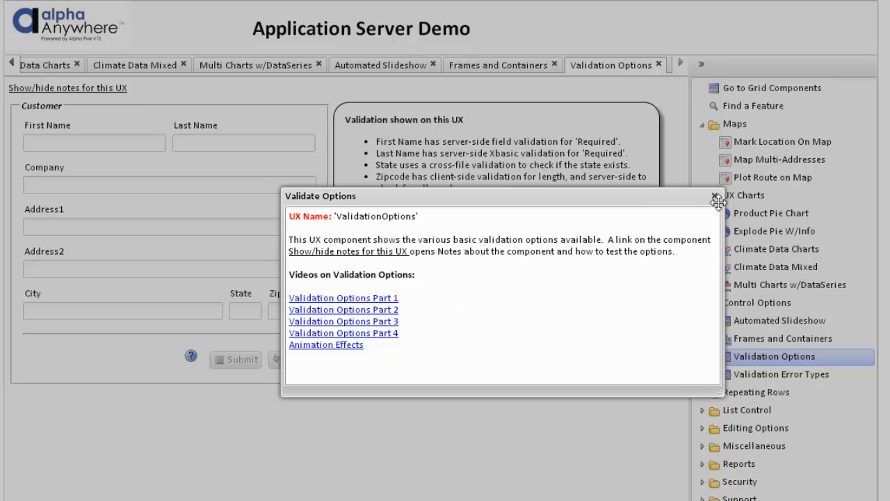
# Enter Last Name 'jones', State 'xx' and a zip, submit, then resubmit with zip 12345.
pyautogui.click(718, 197)
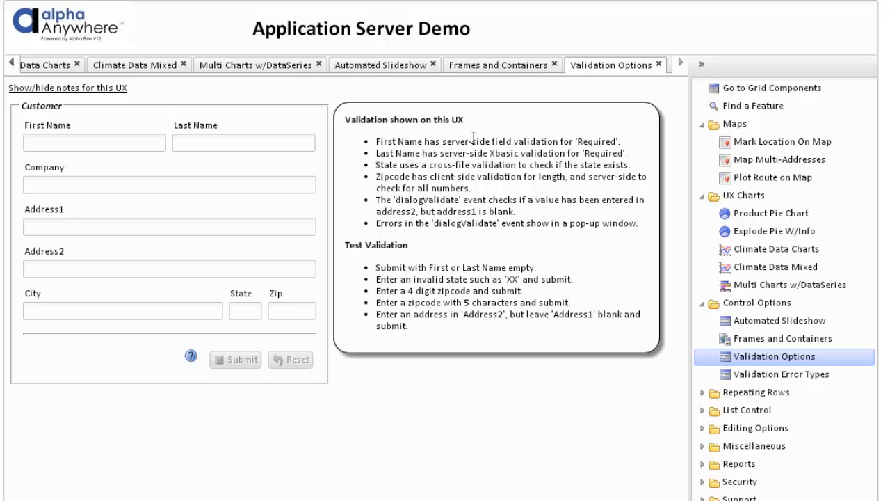
pyautogui.moveTo(428, 259)
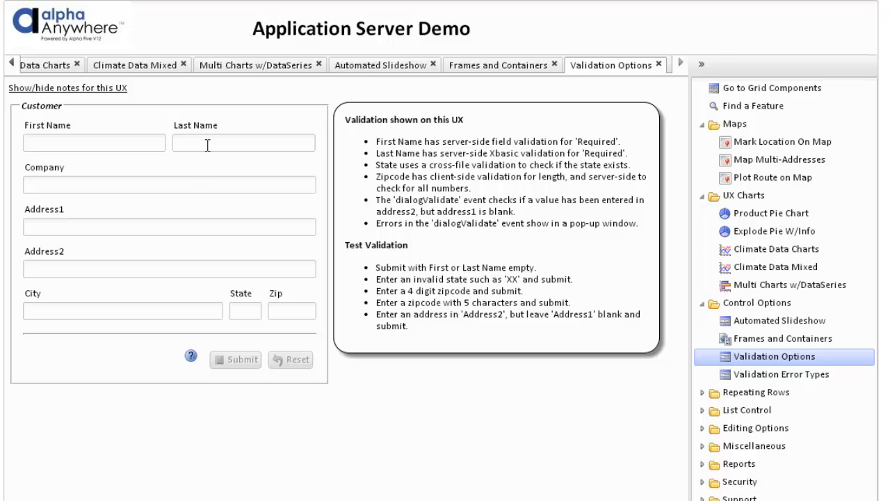
pyautogui.write('jo')
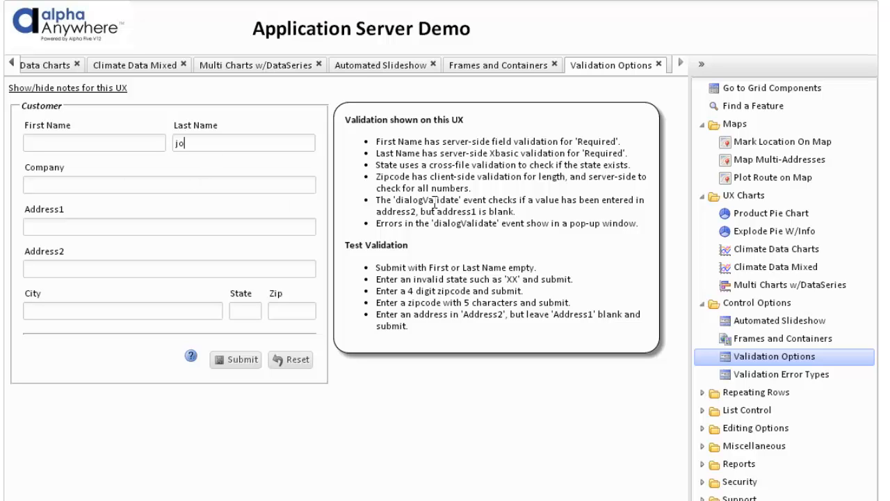
pyautogui.write('nes')
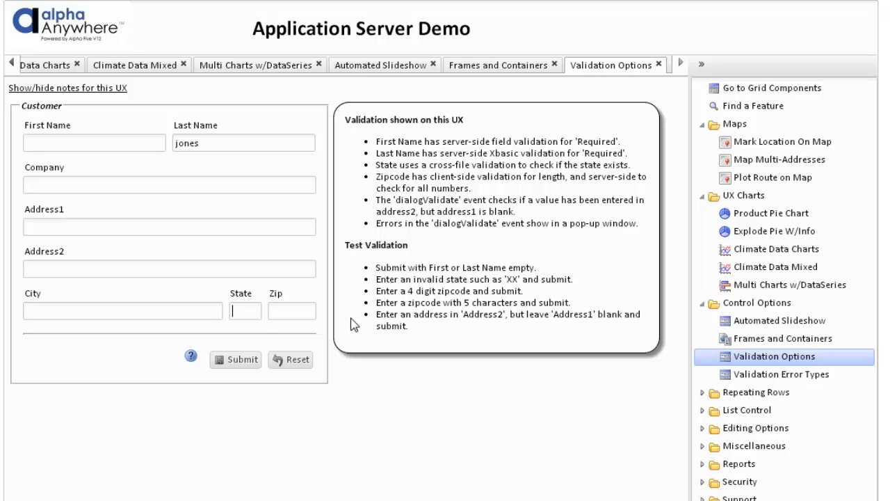
pyautogui.write('xx')
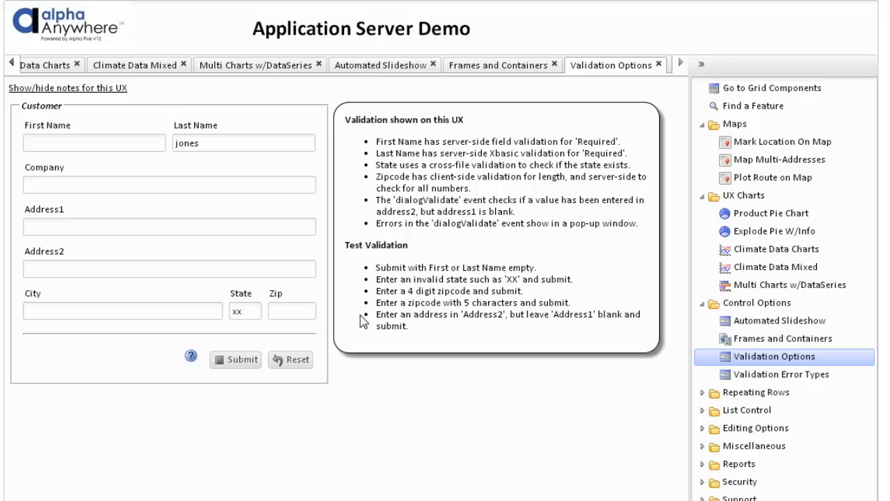
pyautogui.write('vbbbb')
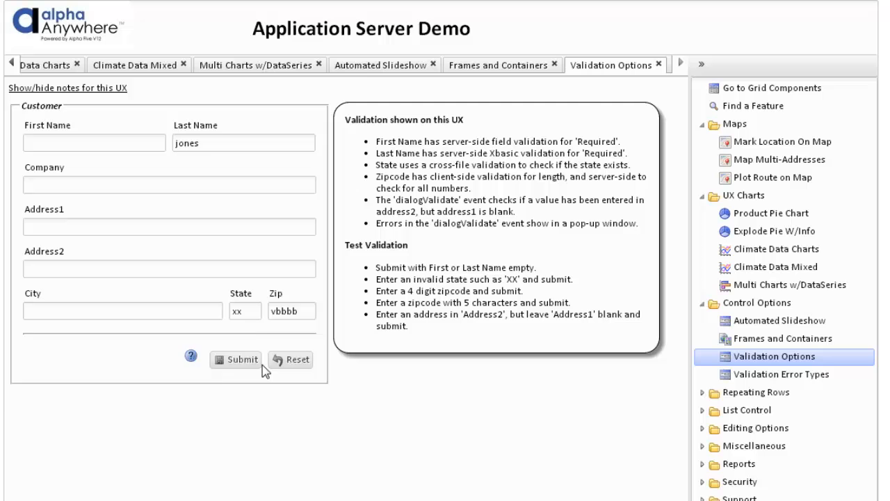
pyautogui.click(235, 359)
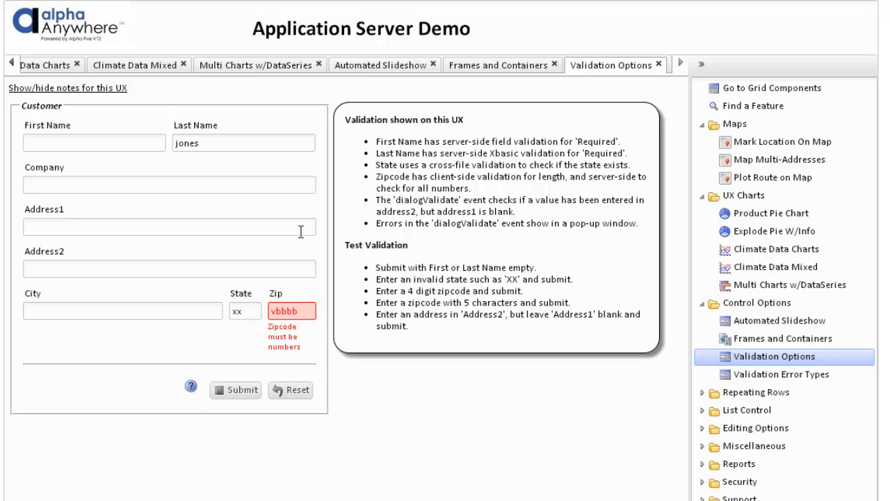
pyautogui.moveTo(308, 311)
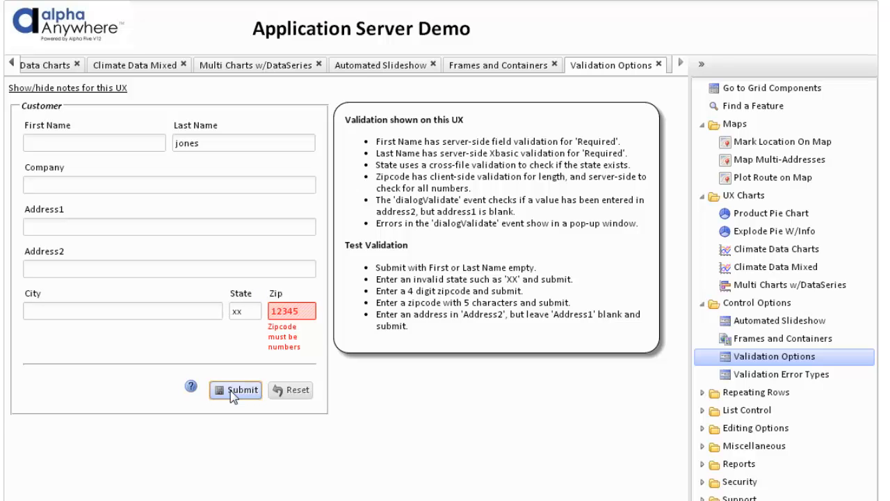
pyautogui.click(235, 390)
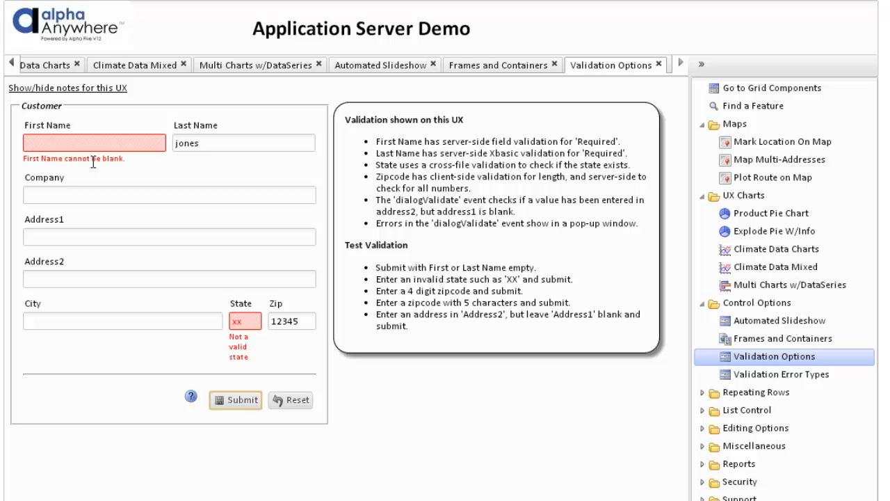
pyautogui.moveTo(576, 371)
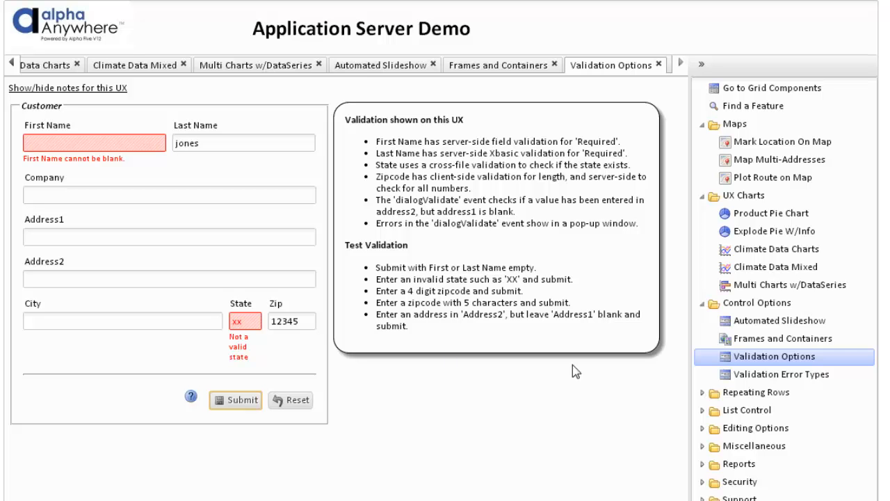
pyautogui.moveTo(309, 376)
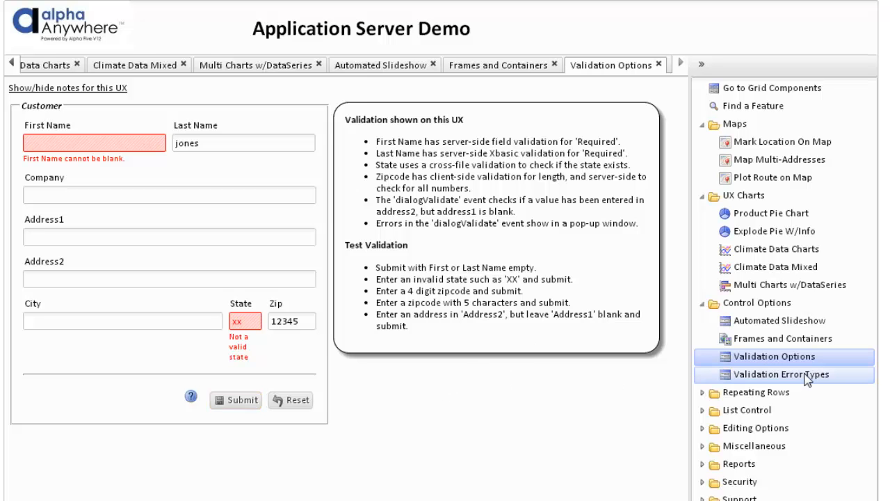
# Open Validation Error Types, enter 'Submit with Blank Last name', and submit under Icon and Tip styles.
pyautogui.click(779, 374)
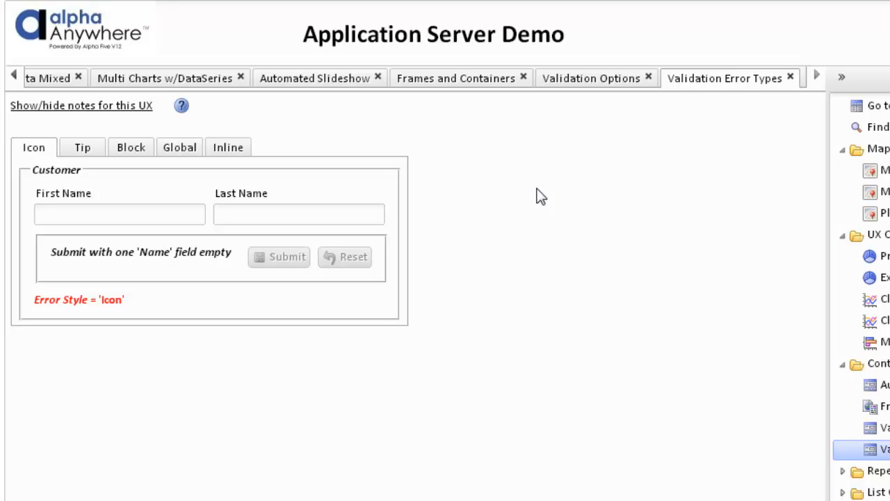
pyautogui.moveTo(171, 208)
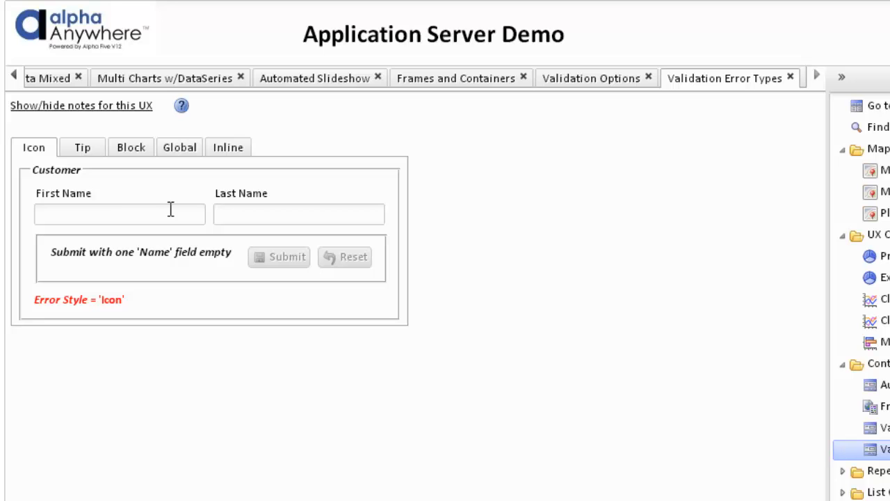
pyautogui.write('Submit with Blank Last name')
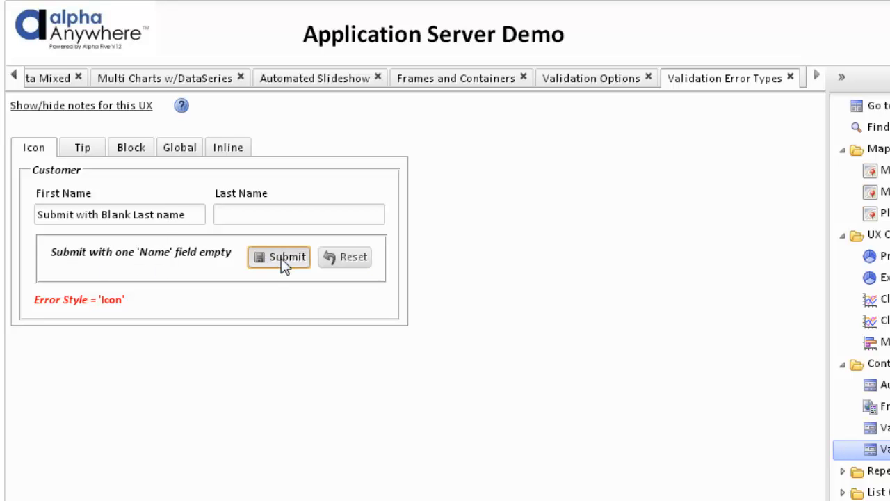
pyautogui.click(288, 257)
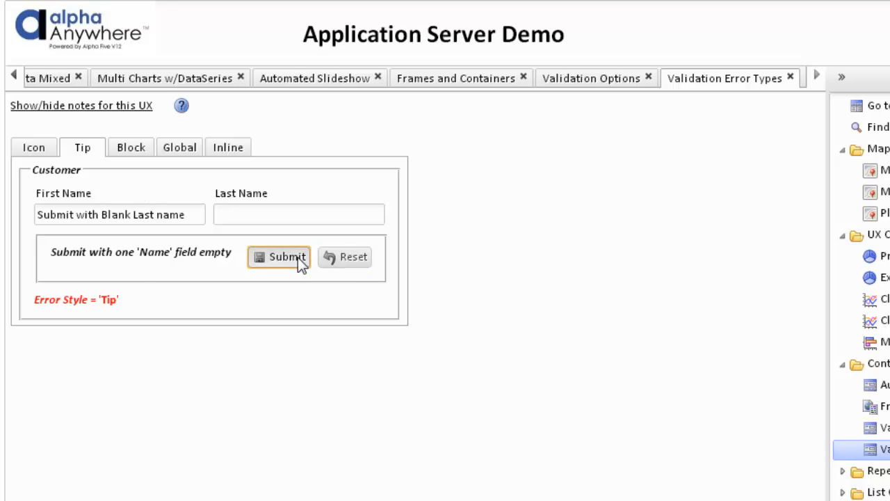
pyautogui.click(286, 257)
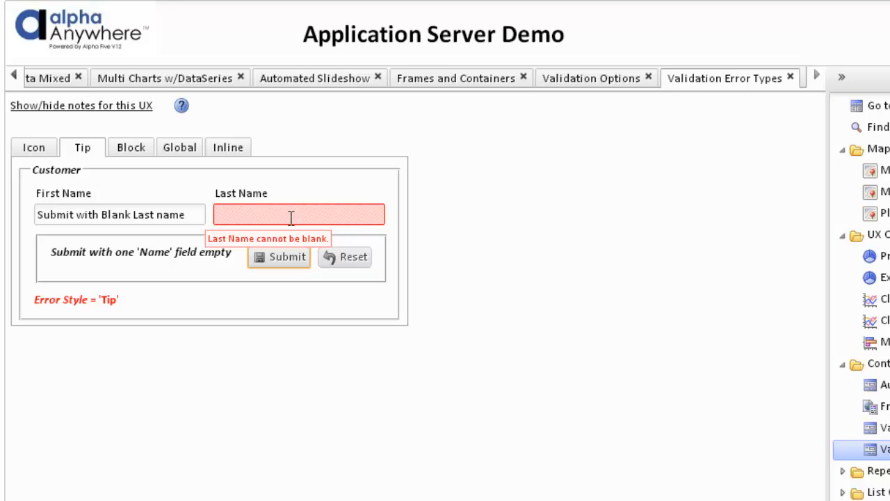
pyautogui.moveTo(217, 237)
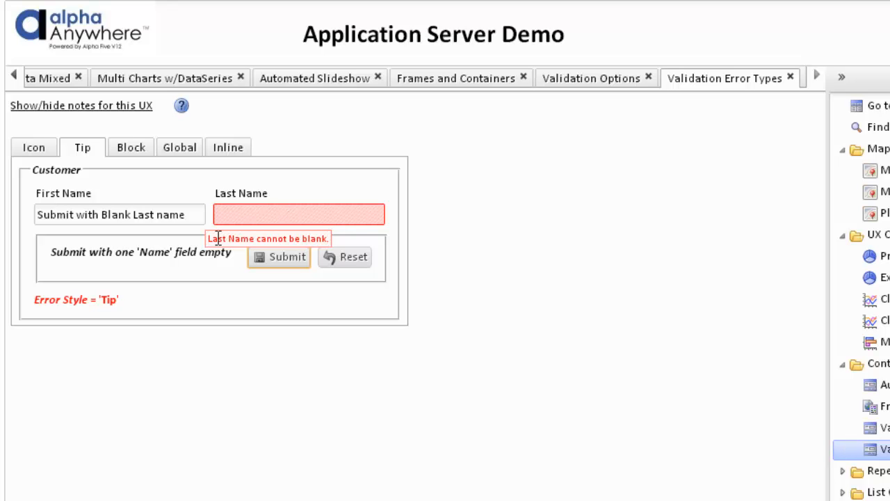
pyautogui.moveTo(381, 209)
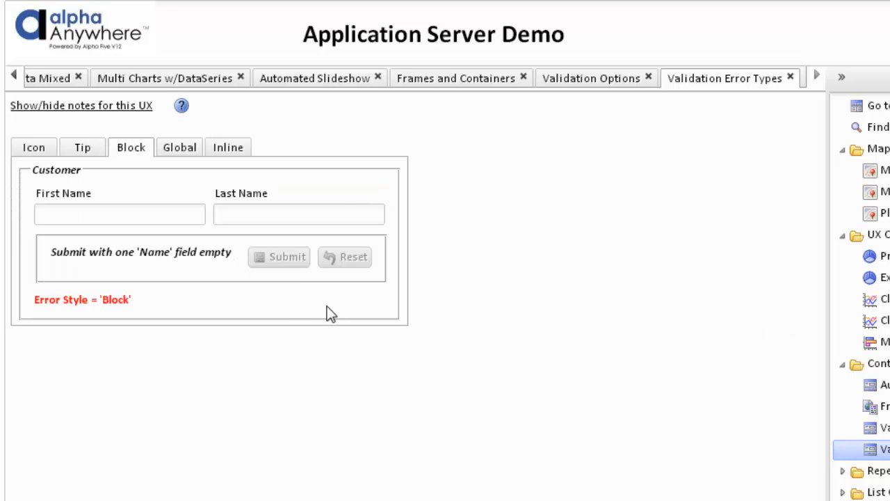
pyautogui.moveTo(139, 233)
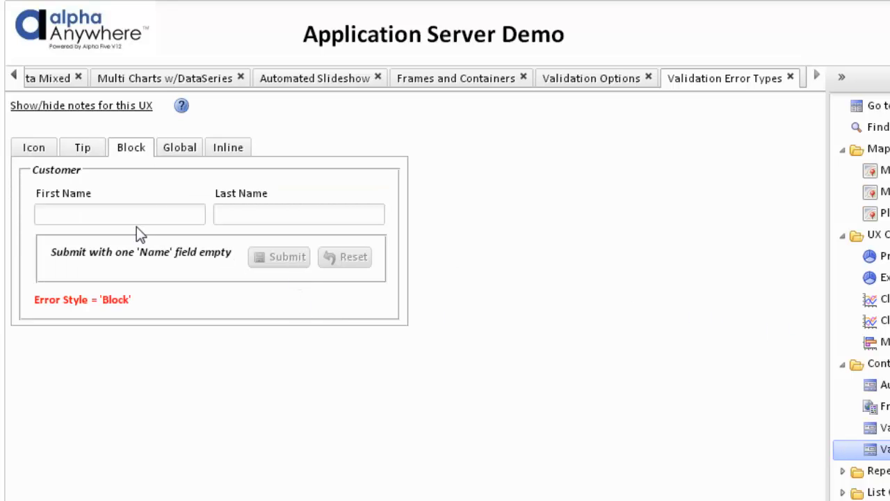
# Submit with Last Name blank under the Global style, then under the In-line style.
pyautogui.click(279, 257)
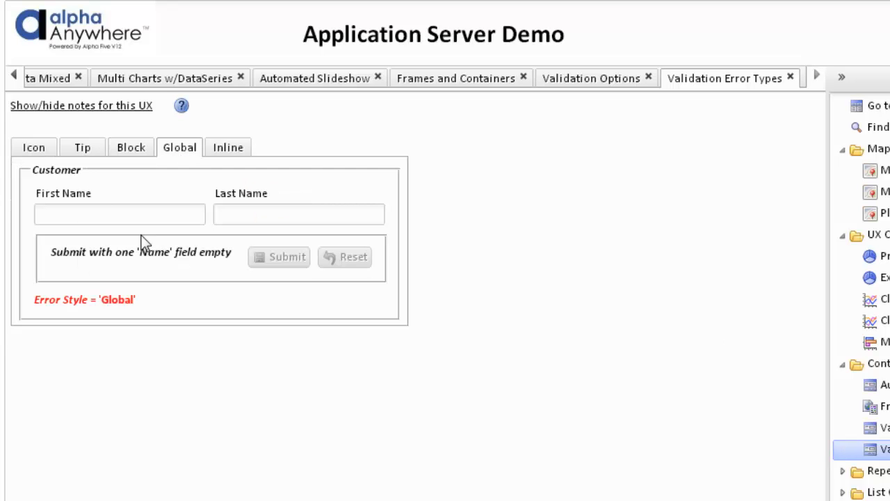
pyautogui.click(279, 257)
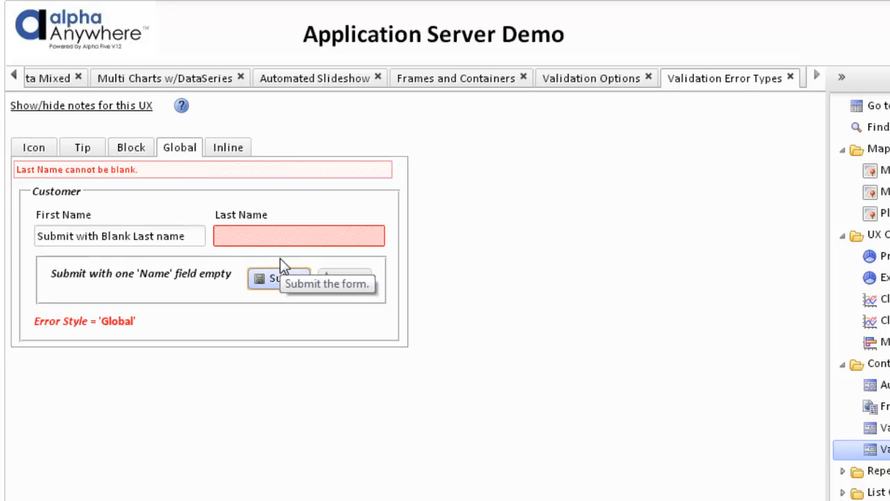
pyautogui.moveTo(302, 202)
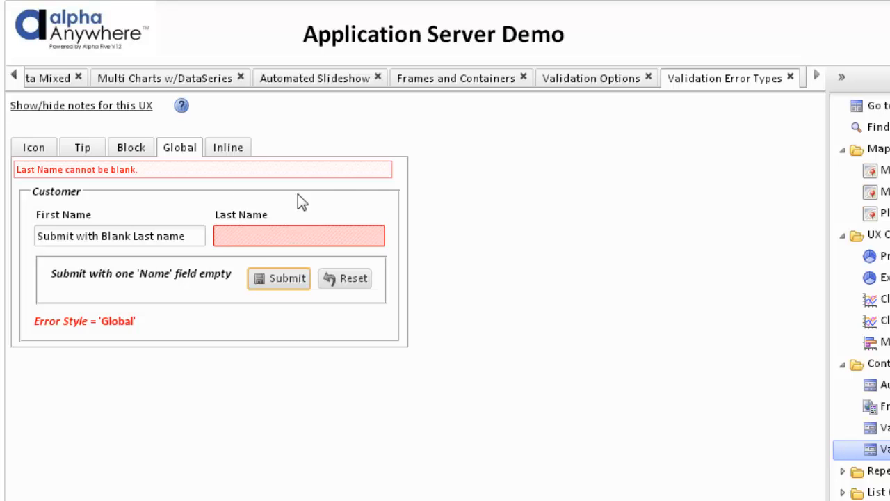
pyautogui.click(299, 235)
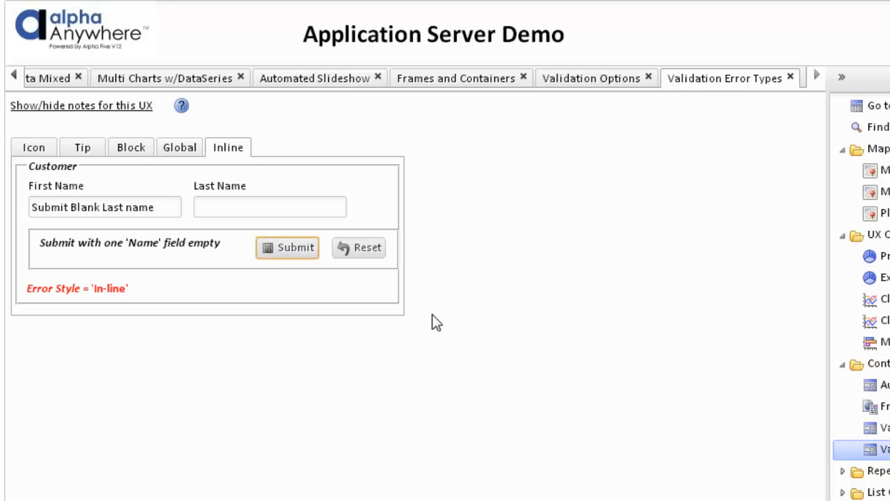
pyautogui.click(287, 247)
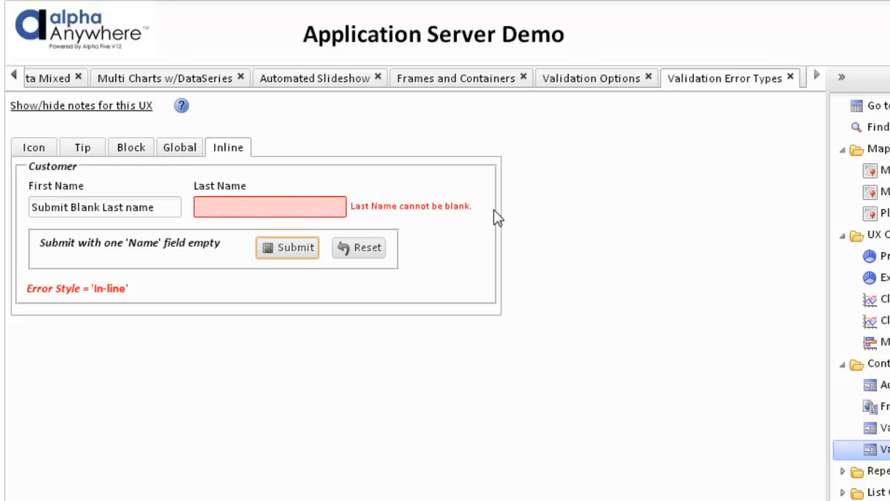